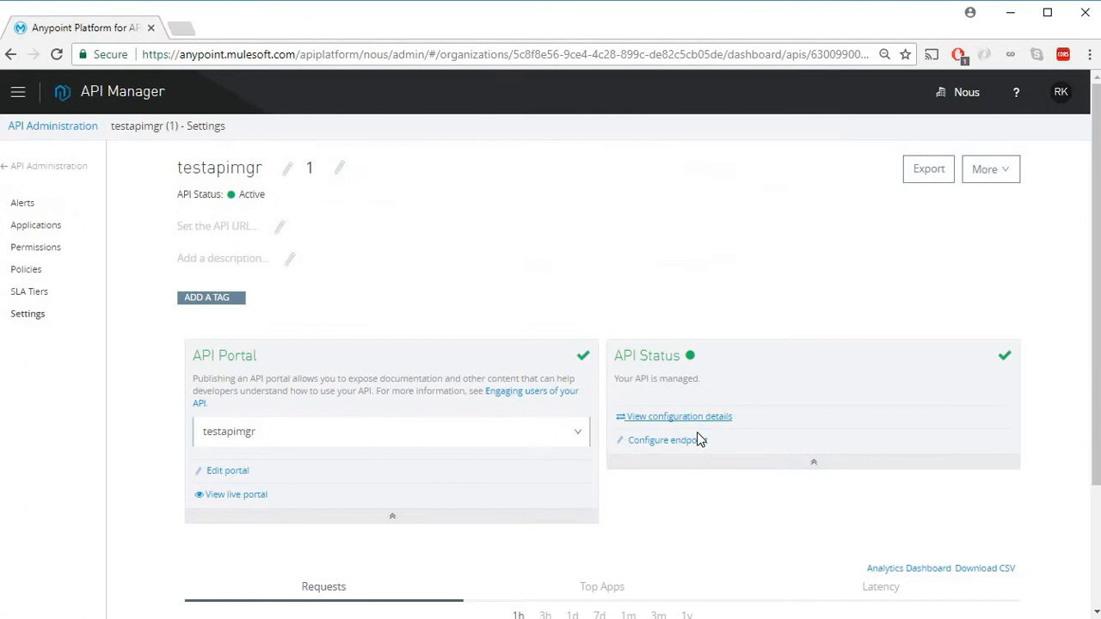
# Step: Copy testapimgr's implementation URI from the endpoint configuration, then go to Policies
pyautogui.click(663, 439)
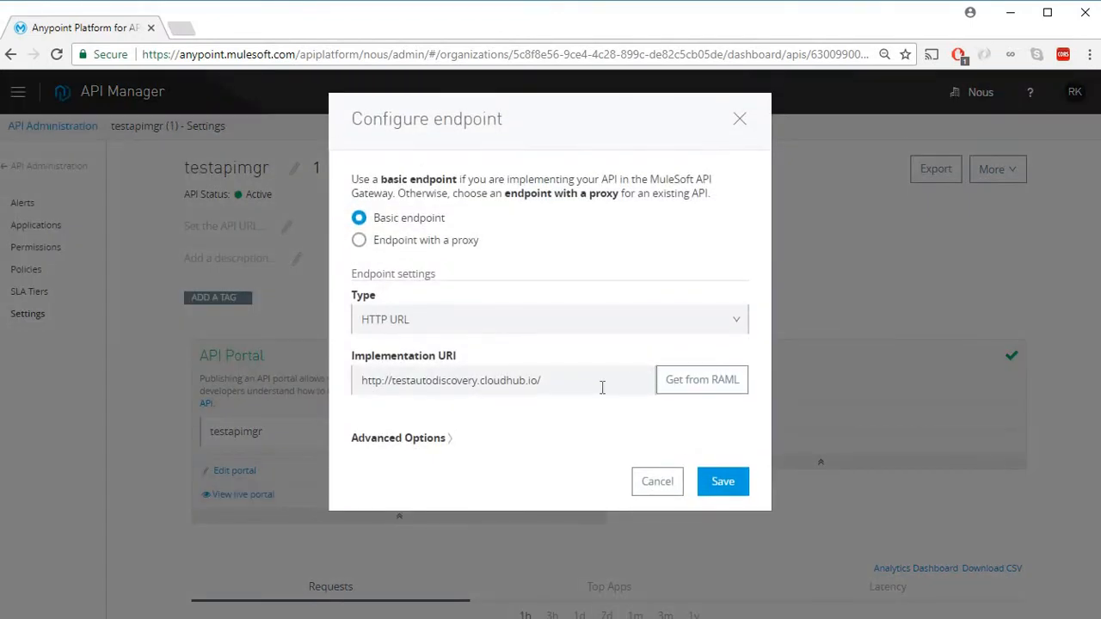
pyautogui.tripleClick(451, 380)
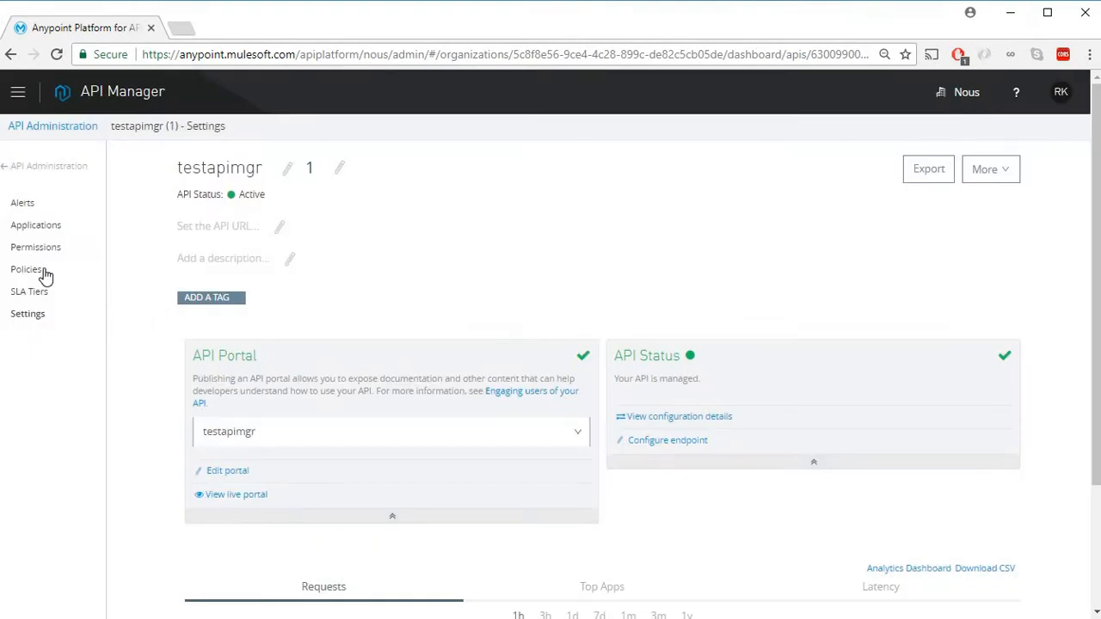
pyautogui.click(26, 269)
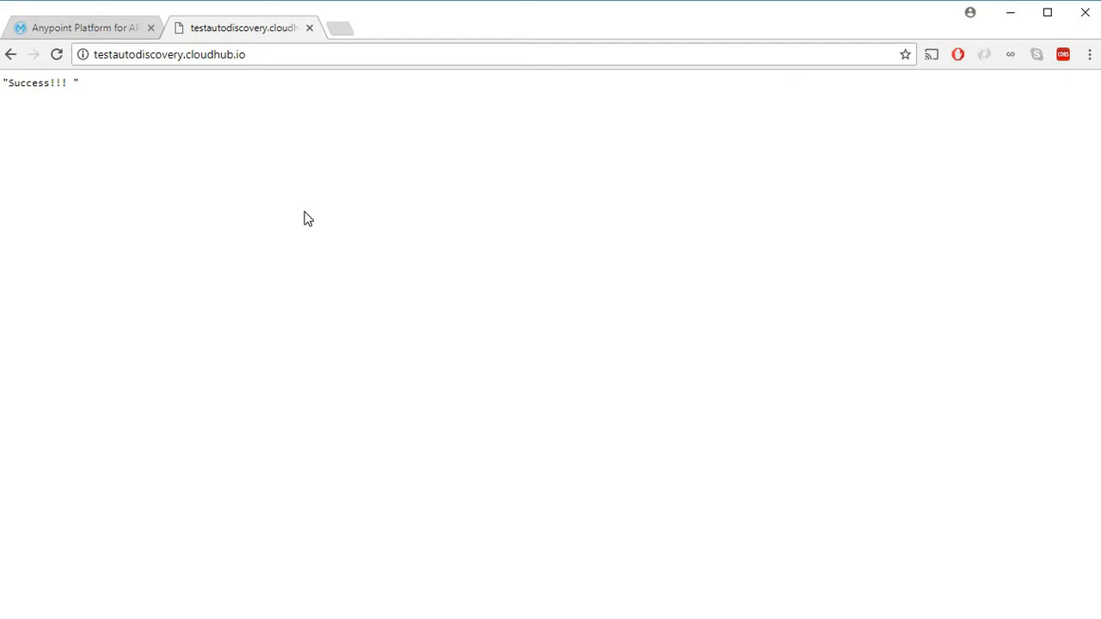
pyautogui.moveTo(234, 460)
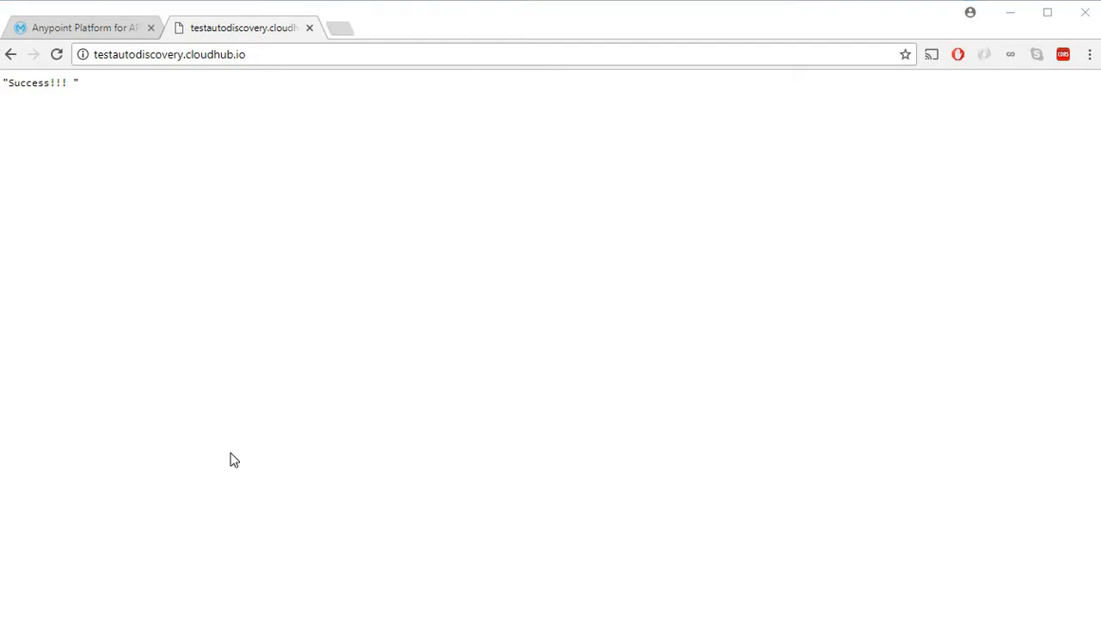
pyautogui.moveTo(338, 118)
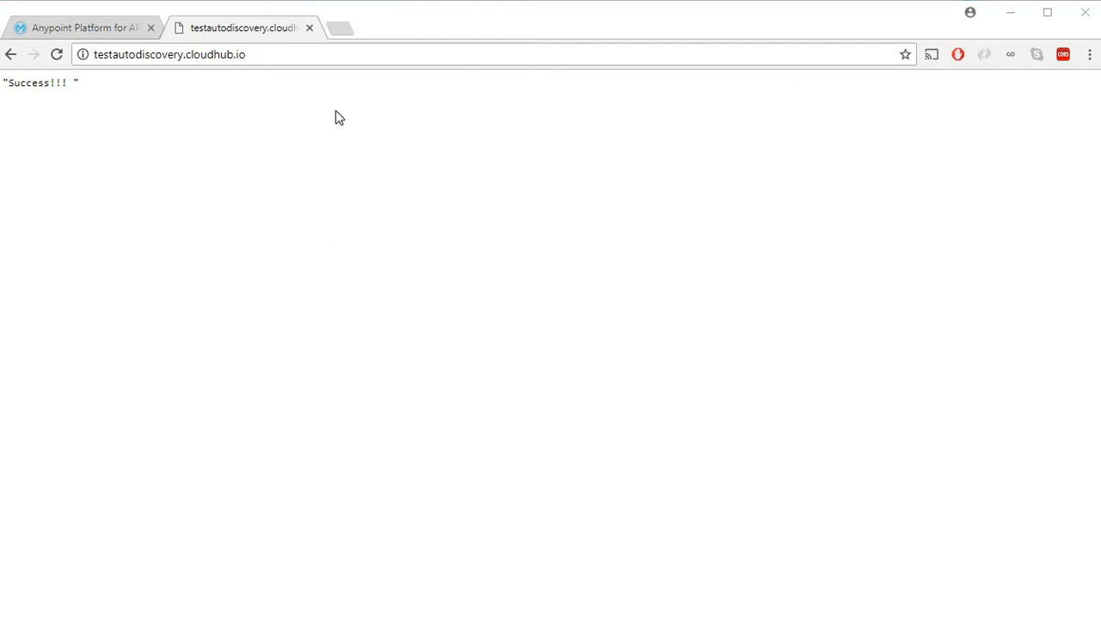
pyautogui.moveTo(284, 86)
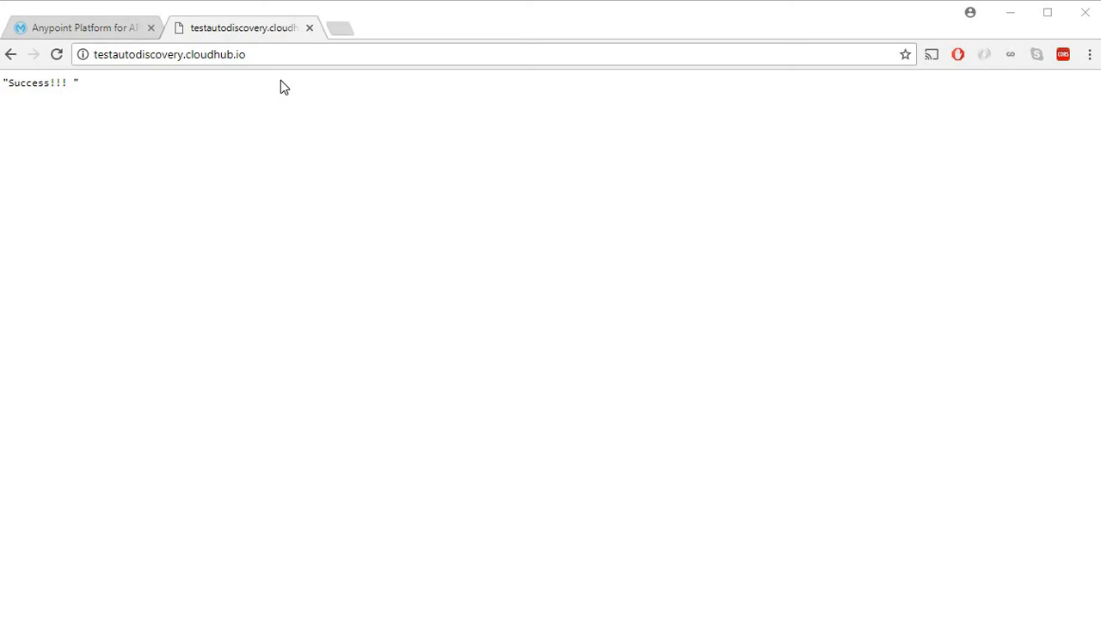
# Step: Back in API Manager, start a new policy for testapimgr and choose Throttling
pyautogui.click(82, 28)
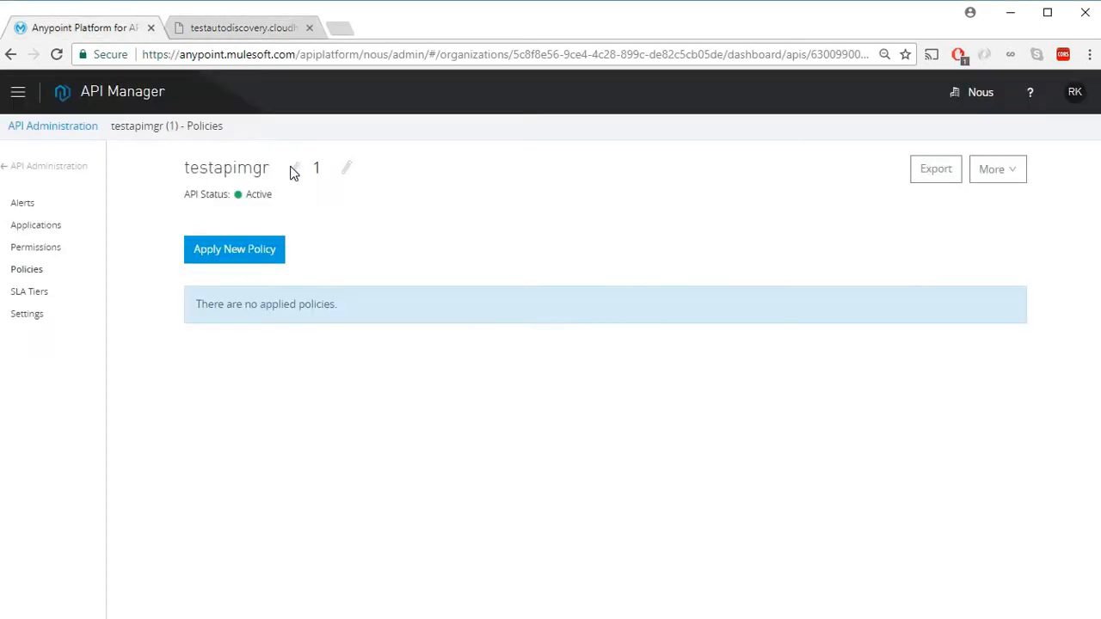
pyautogui.moveTo(231, 287)
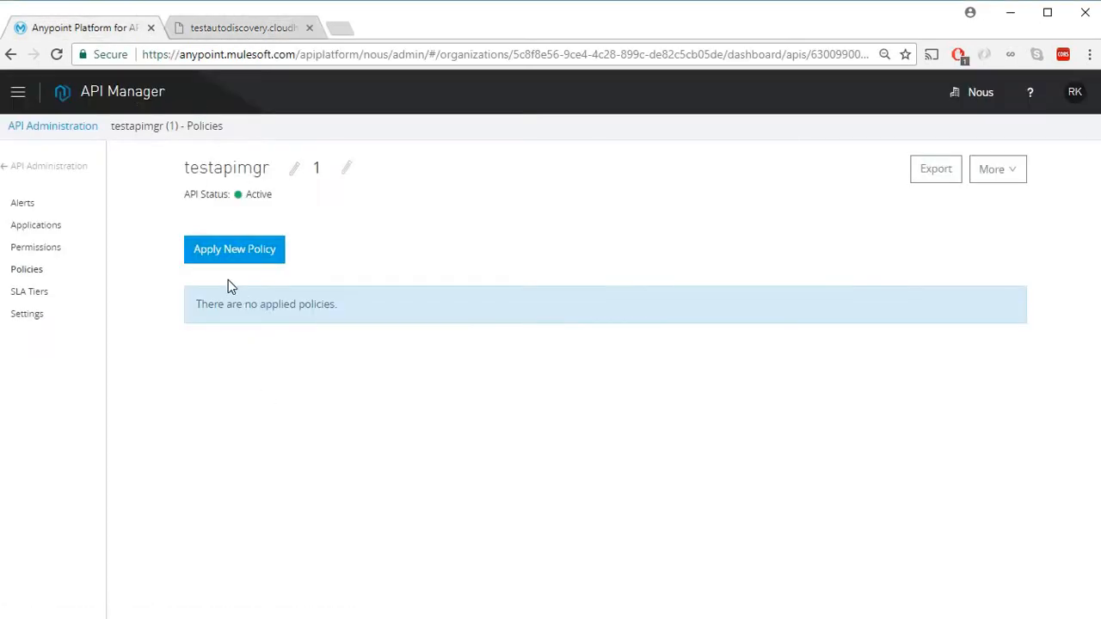
pyautogui.click(234, 249)
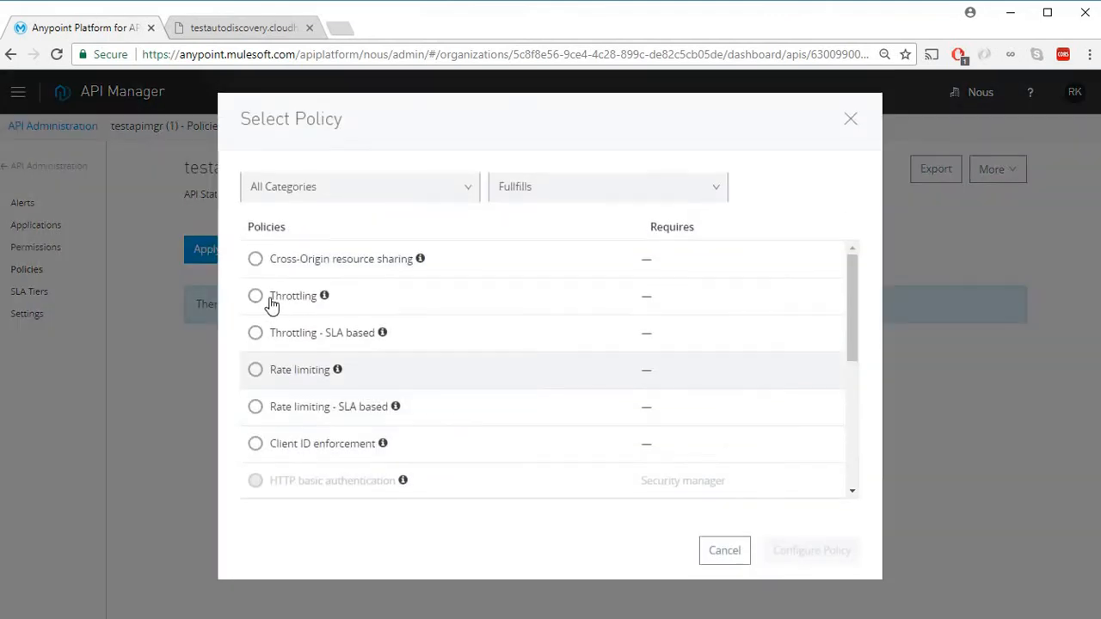
pyautogui.click(255, 296)
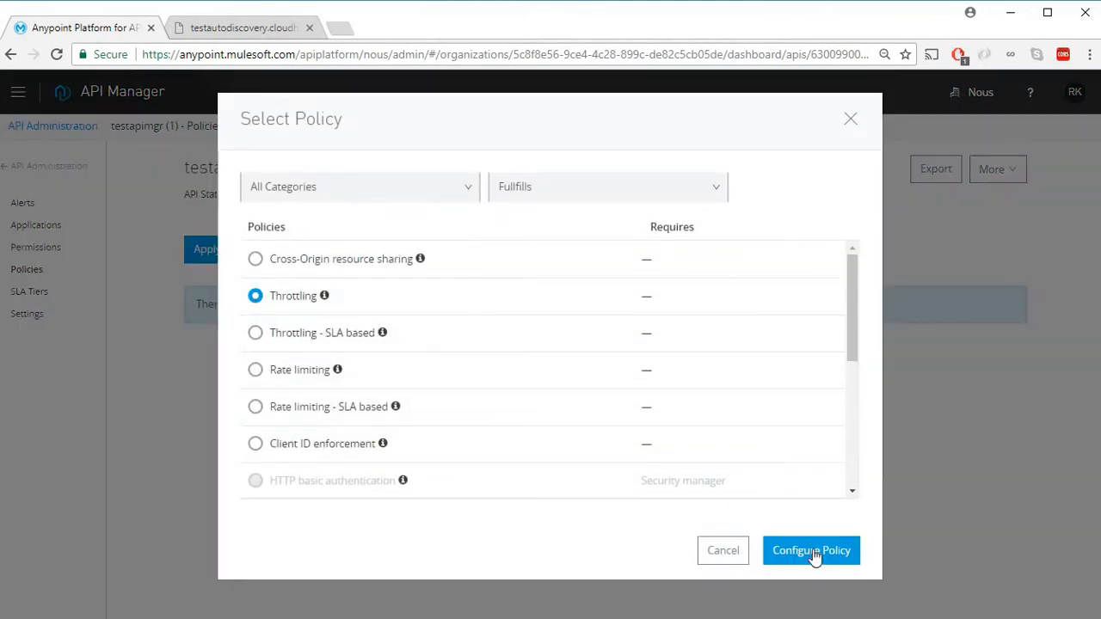
# Step: Proceed to the Apply Throttling policy form via Configure Policy
pyautogui.click(810, 551)
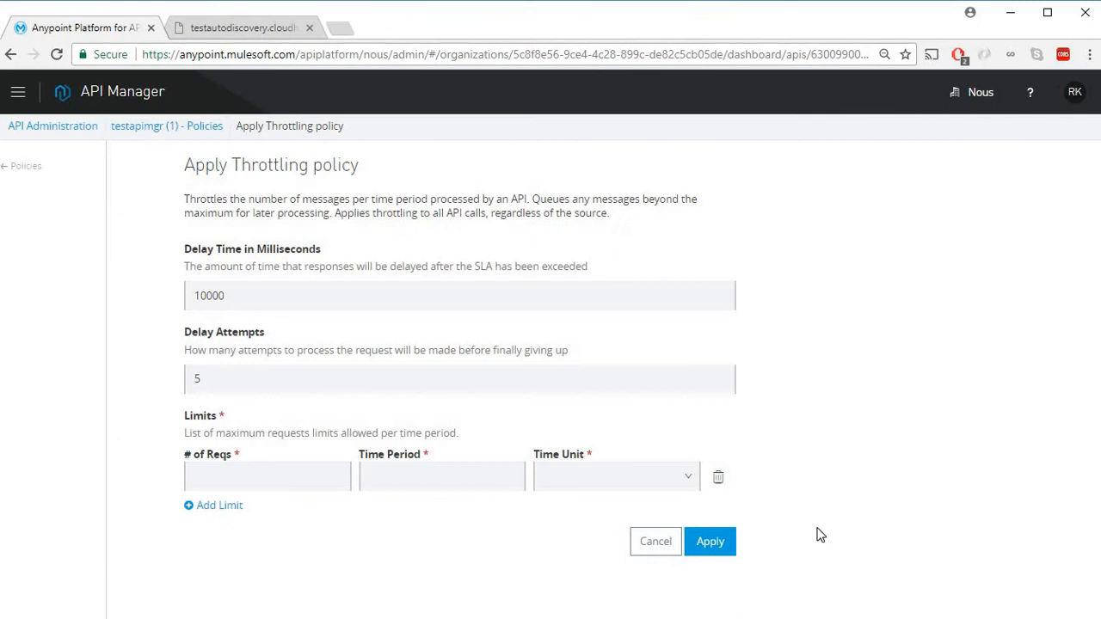
pyautogui.moveTo(123, 311)
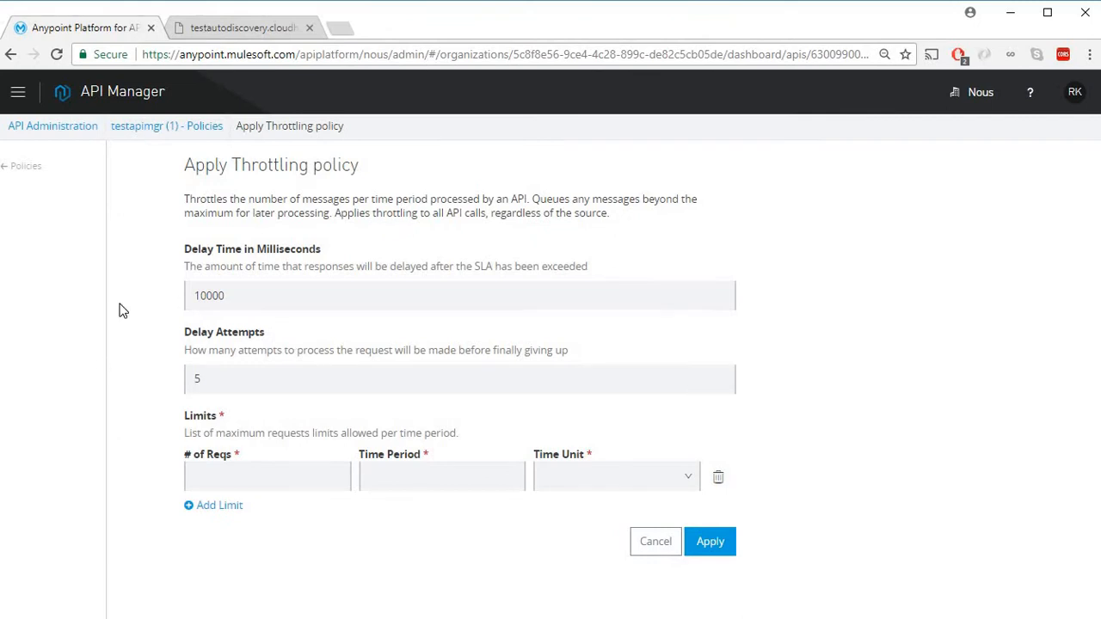
pyautogui.moveTo(313, 273)
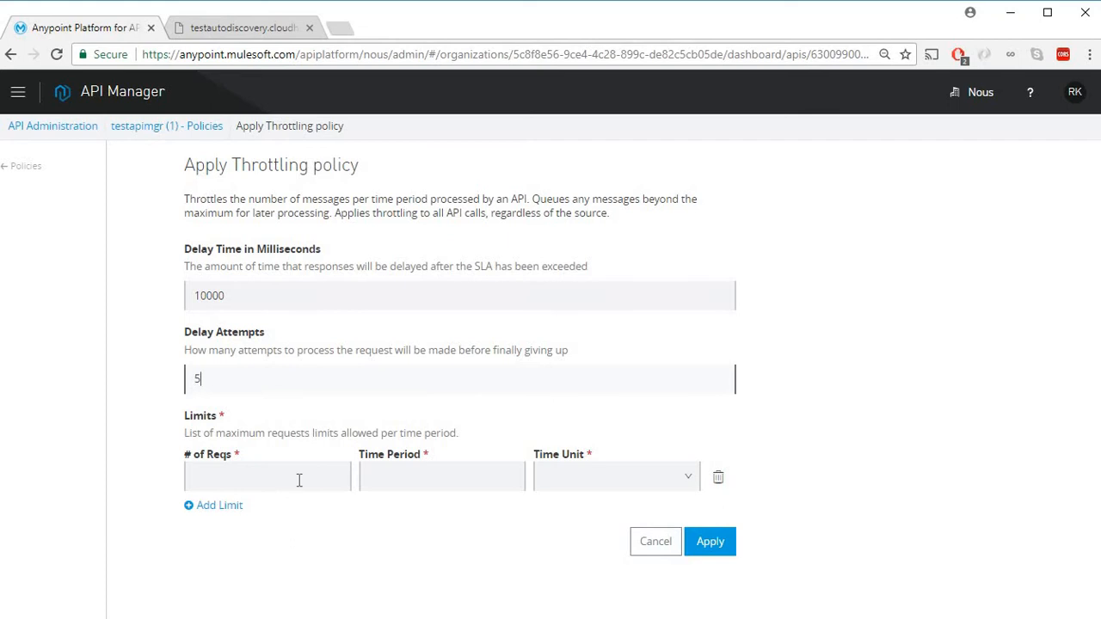
# Step: Fill the throttling limit: 3 requests, time period 15, time unit Second
pyautogui.click(267, 477)
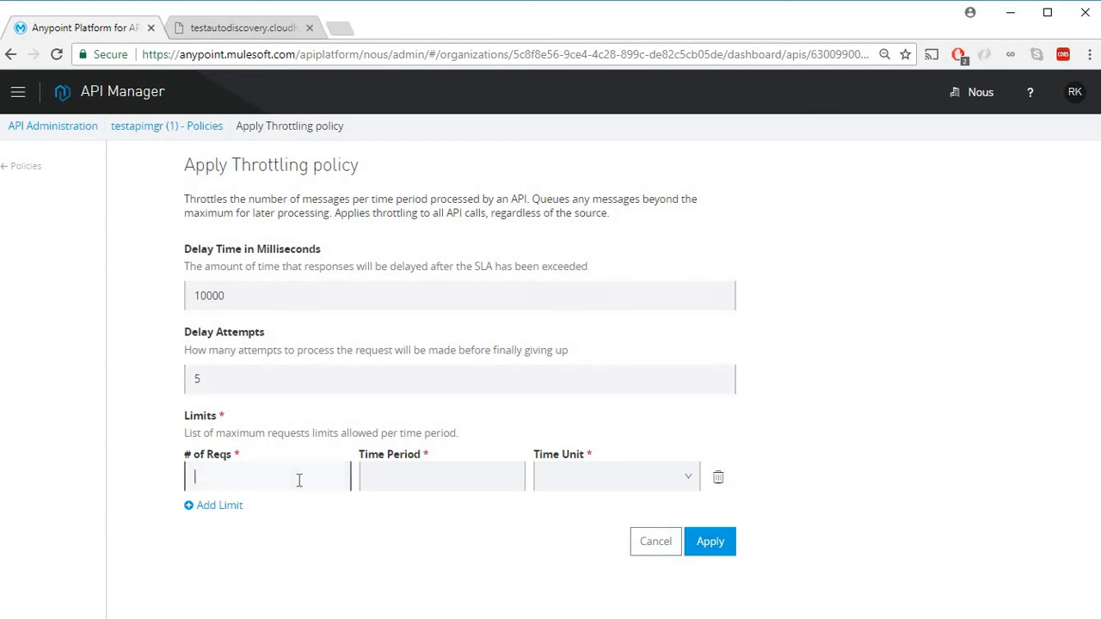
pyautogui.write('3')
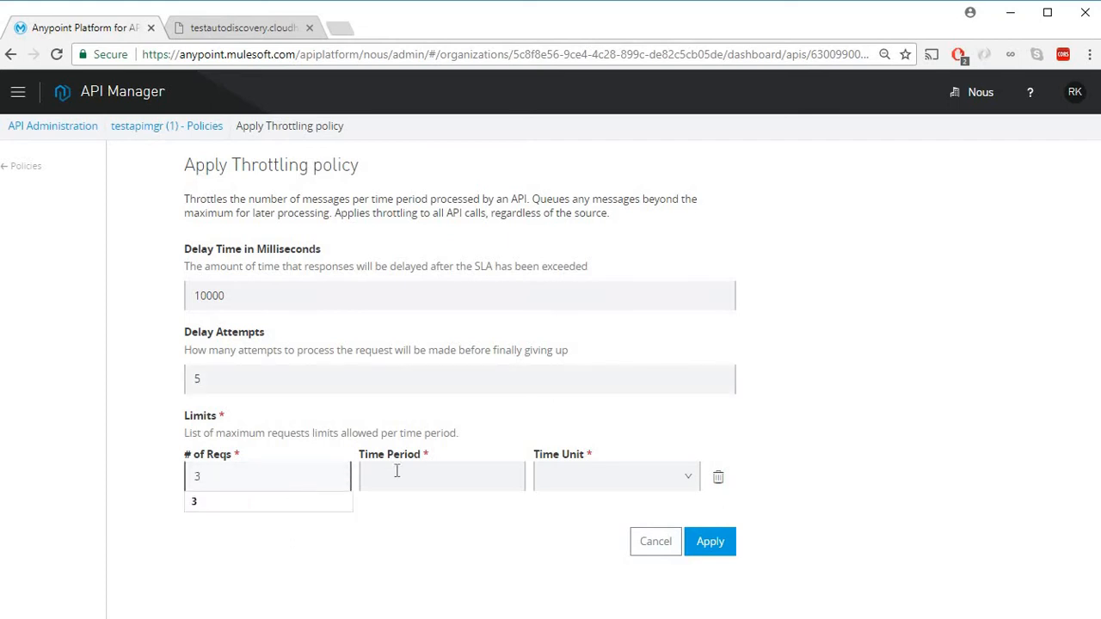
pyautogui.click(439, 475)
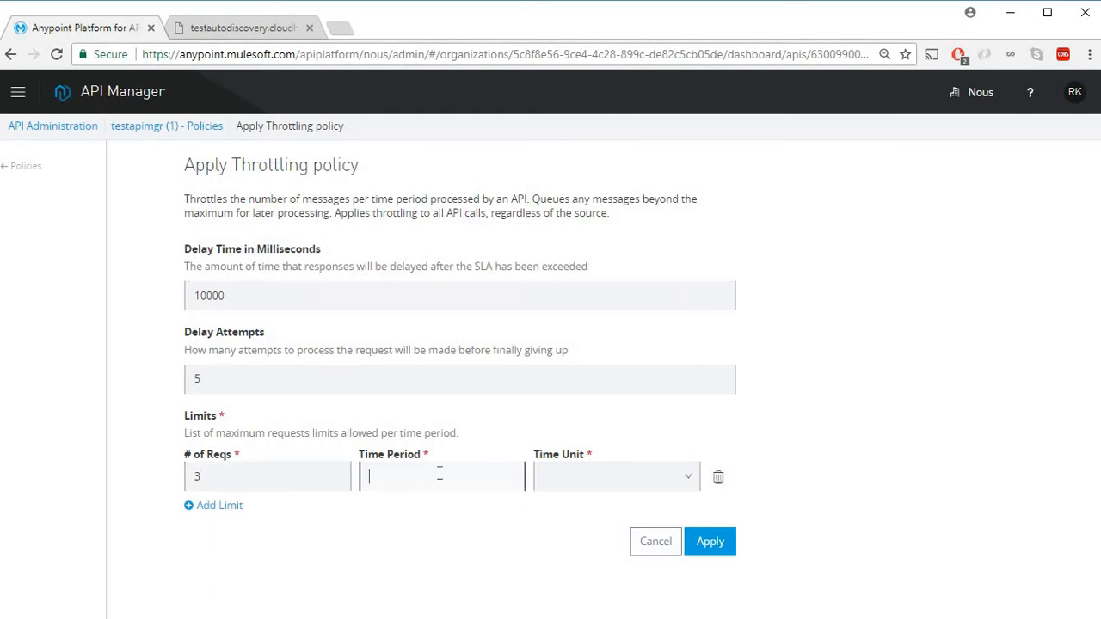
pyautogui.write('15')
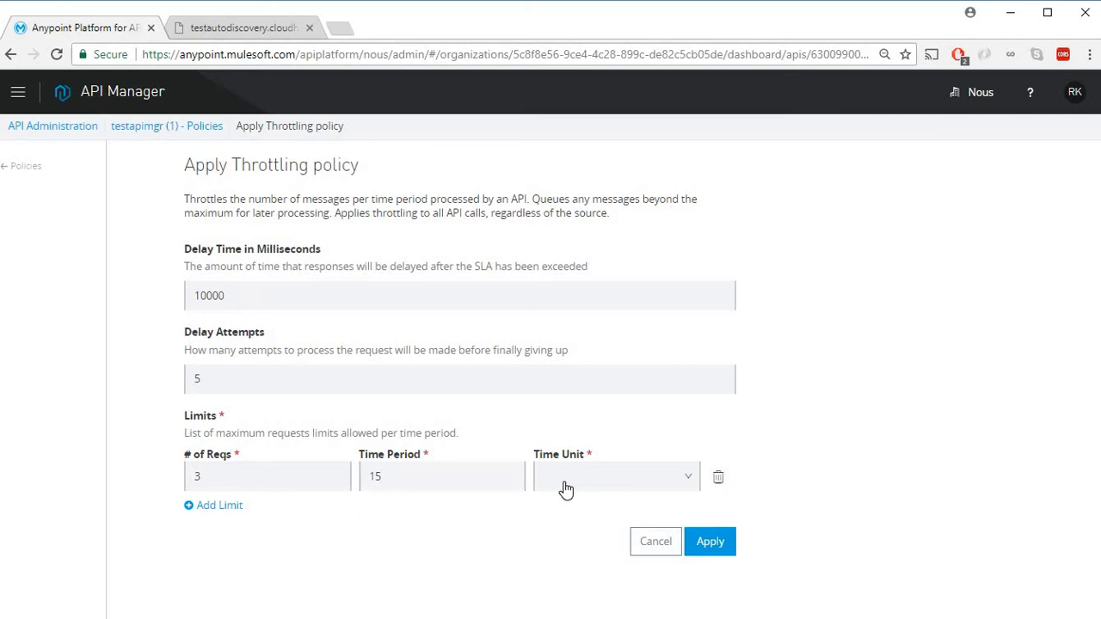
pyautogui.click(611, 475)
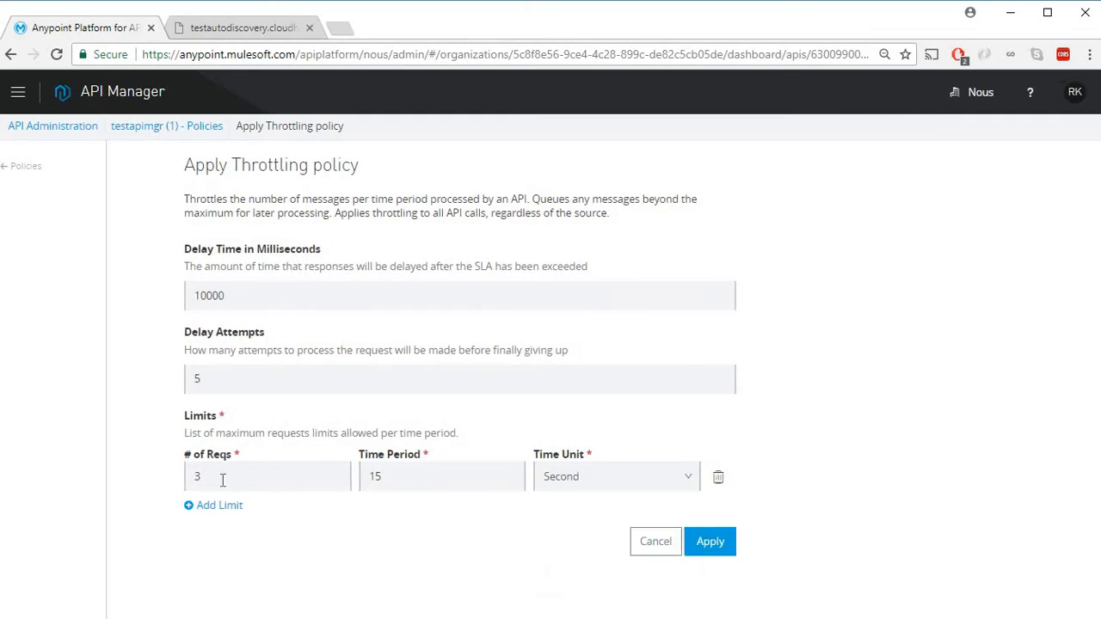
pyautogui.moveTo(412, 476)
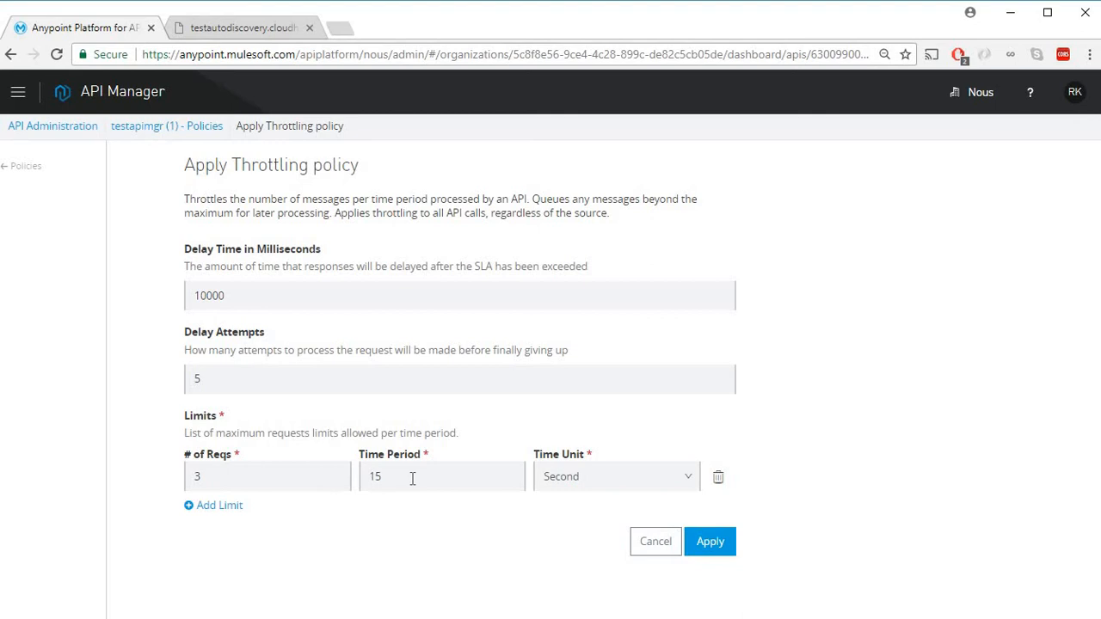
pyautogui.moveTo(325, 419)
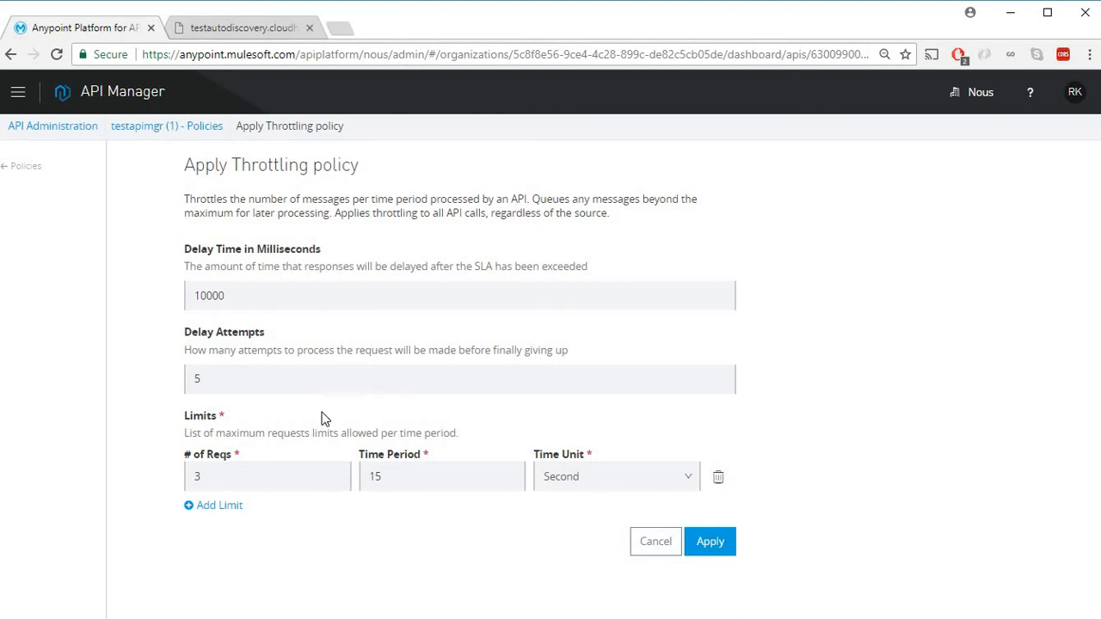
# Step: Set delay attempts to 2 and delay time to 2000 ms, then apply the policy
pyautogui.click(207, 378)
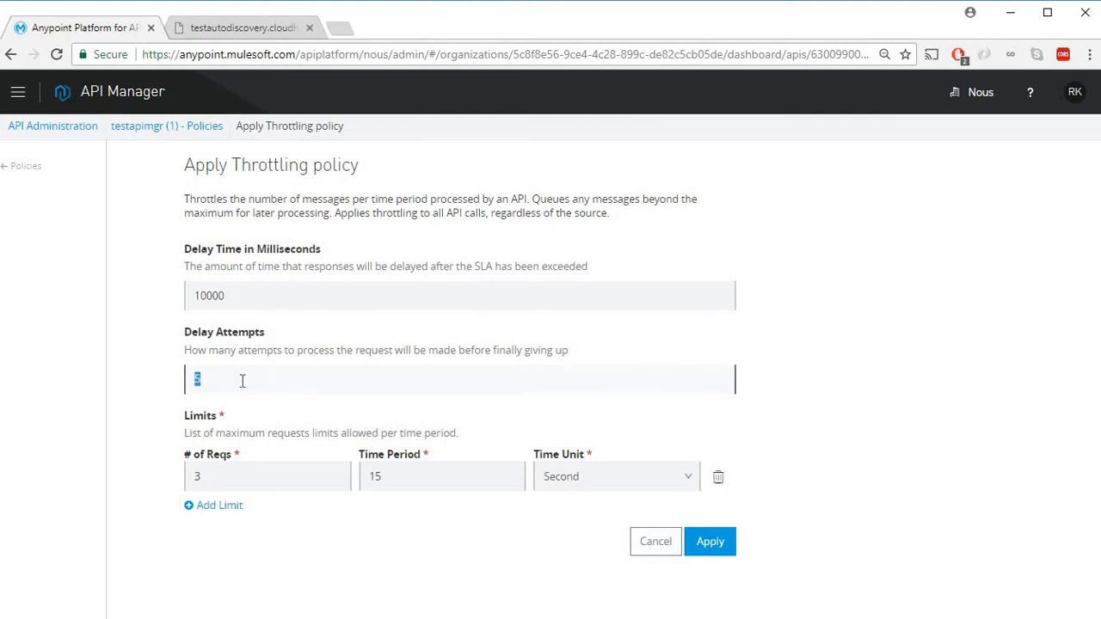
pyautogui.write('2')
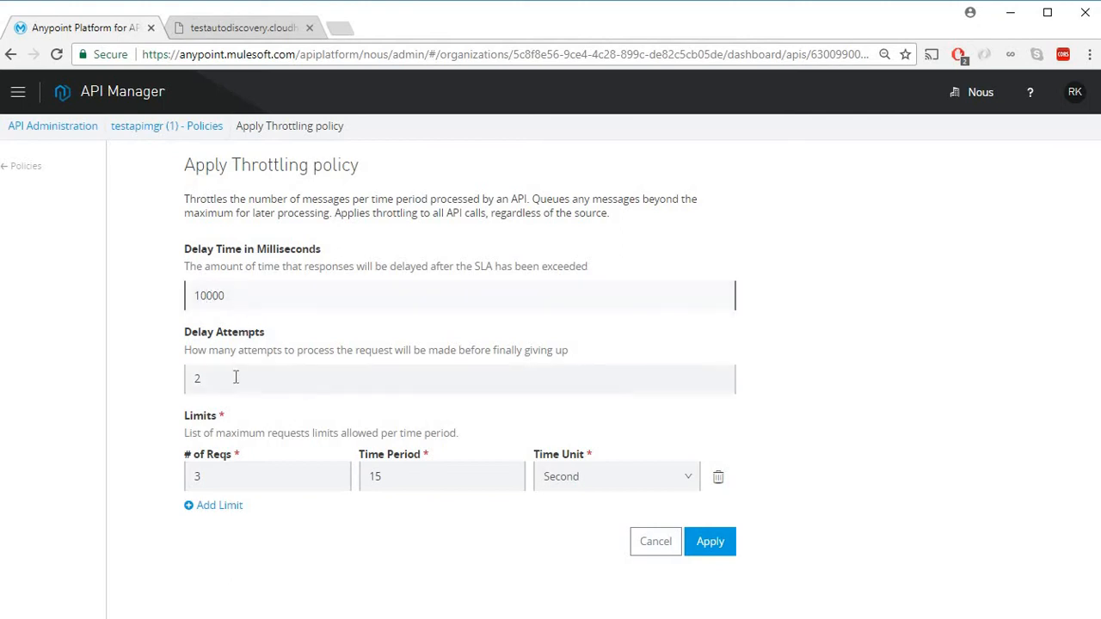
pyautogui.moveTo(265, 317)
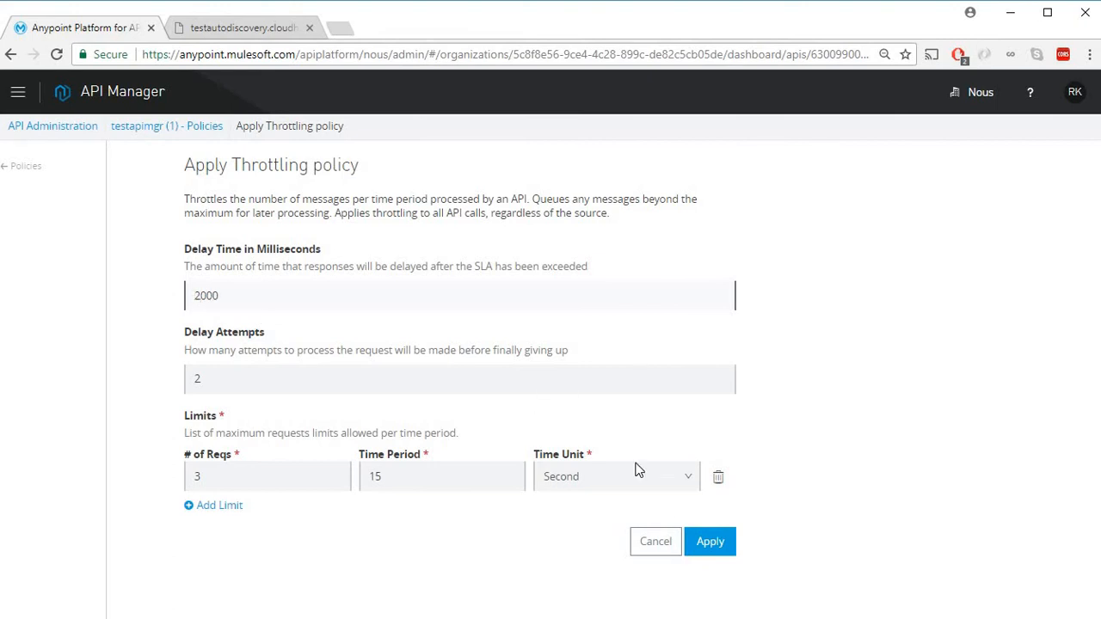
pyautogui.moveTo(892, 520)
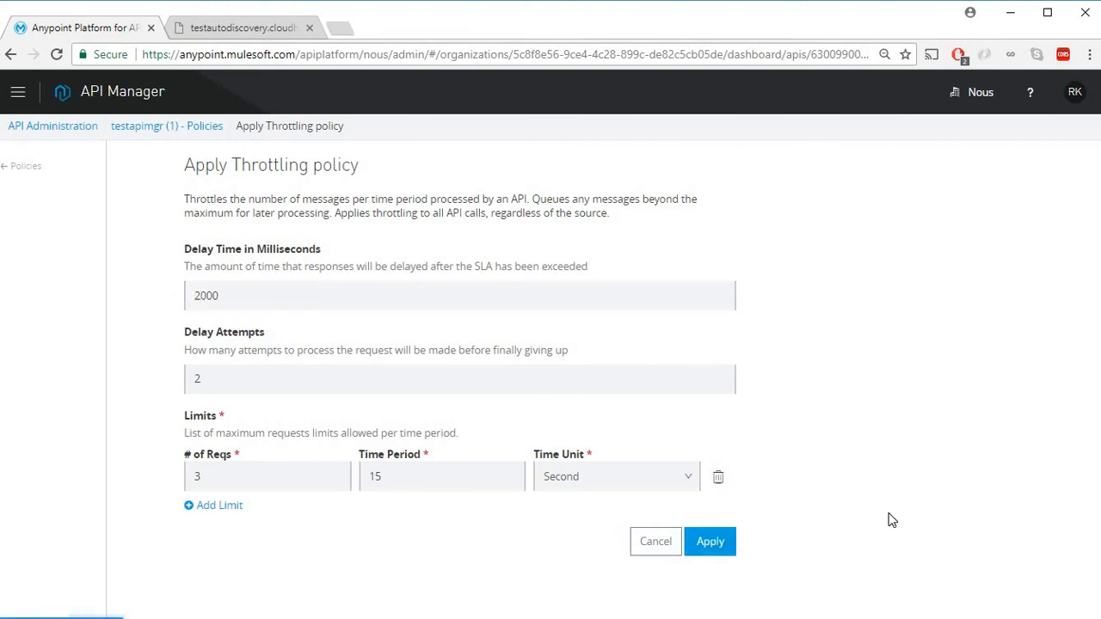
pyautogui.click(241, 27)
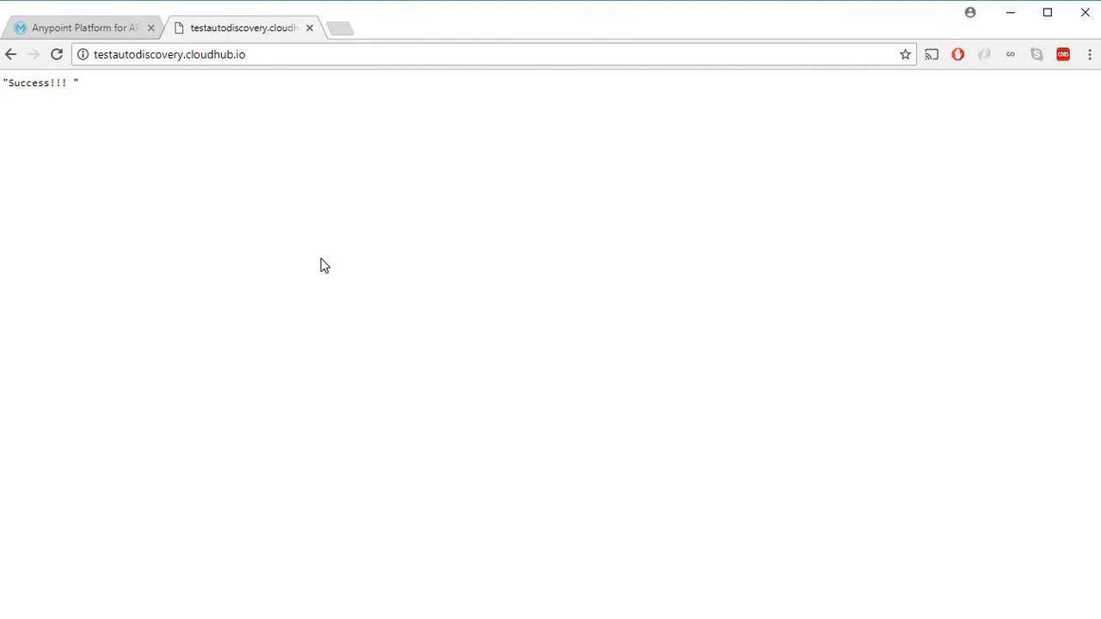
# Step: Reload testautodiscovery.cloudhub.io in Chrome to hit the throttling limit
pyautogui.click(57, 54)
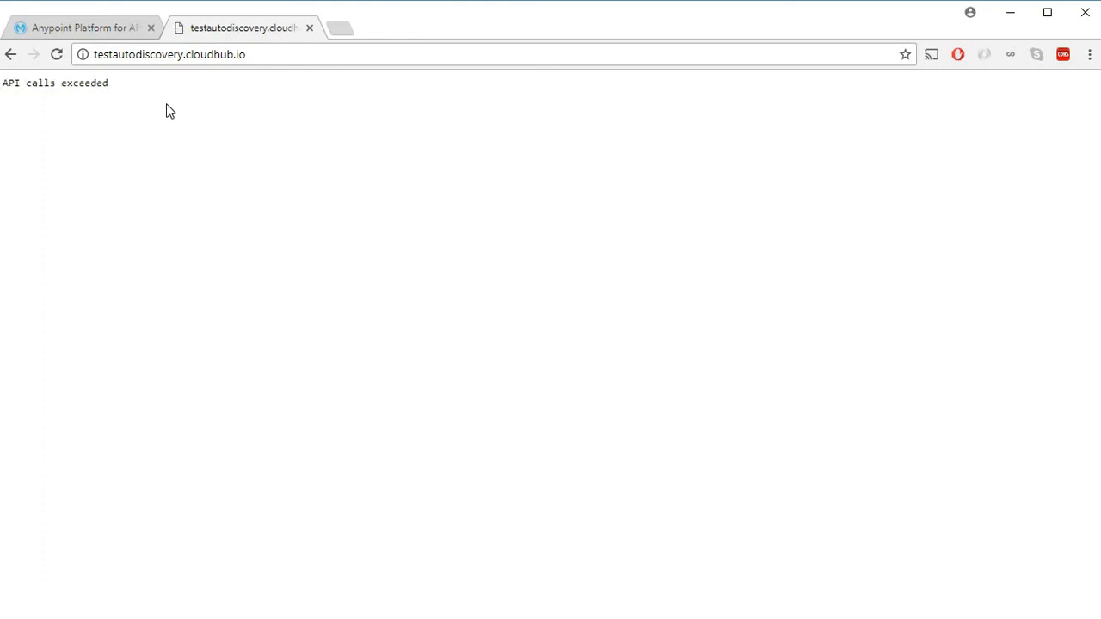
pyautogui.moveTo(184, 124)
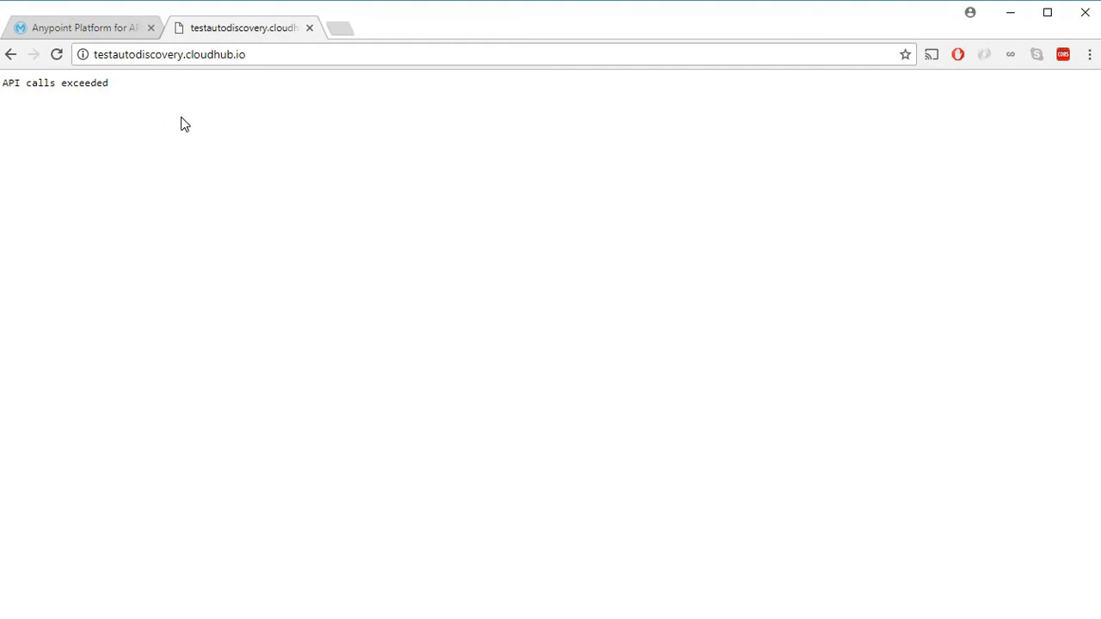
pyautogui.moveTo(134, 108)
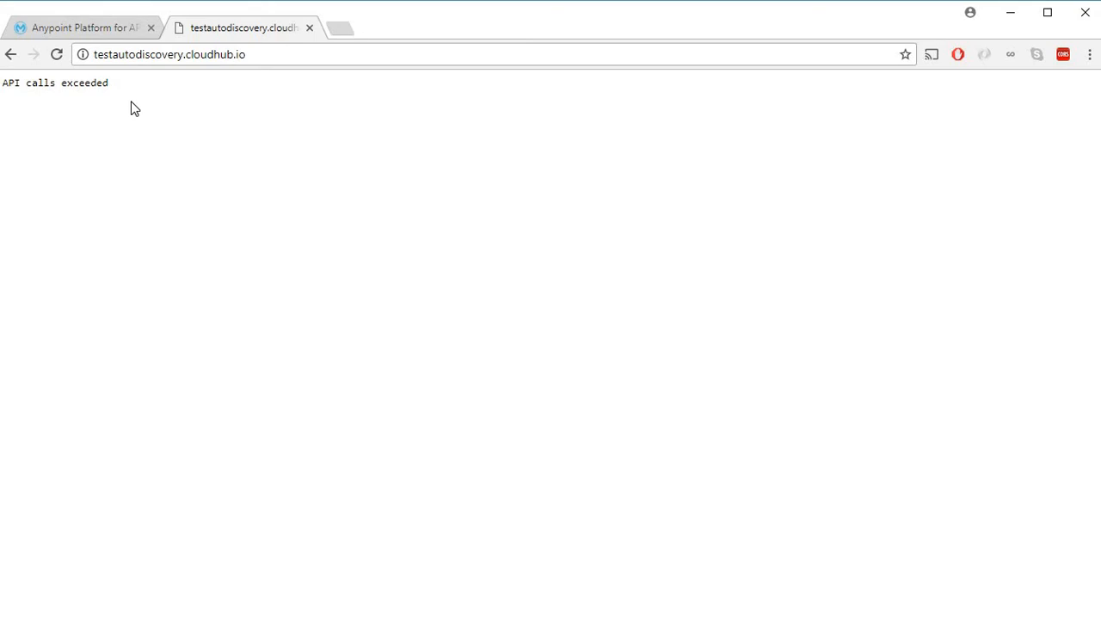
pyautogui.moveTo(194, 129)
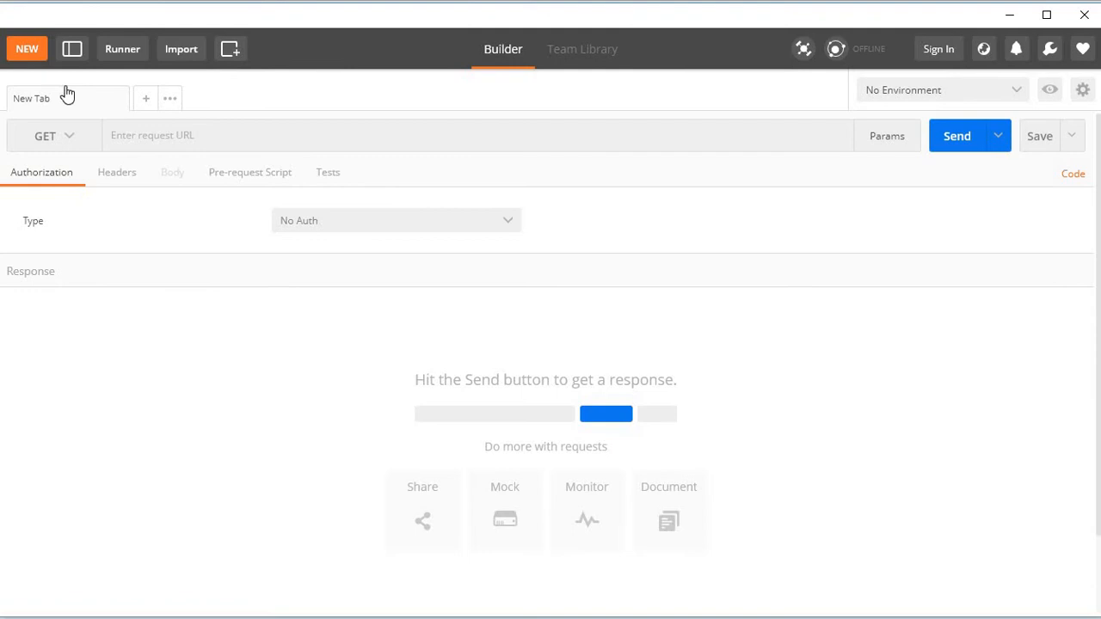
pyautogui.write('http://testautodiscovery.cloudhub.io')
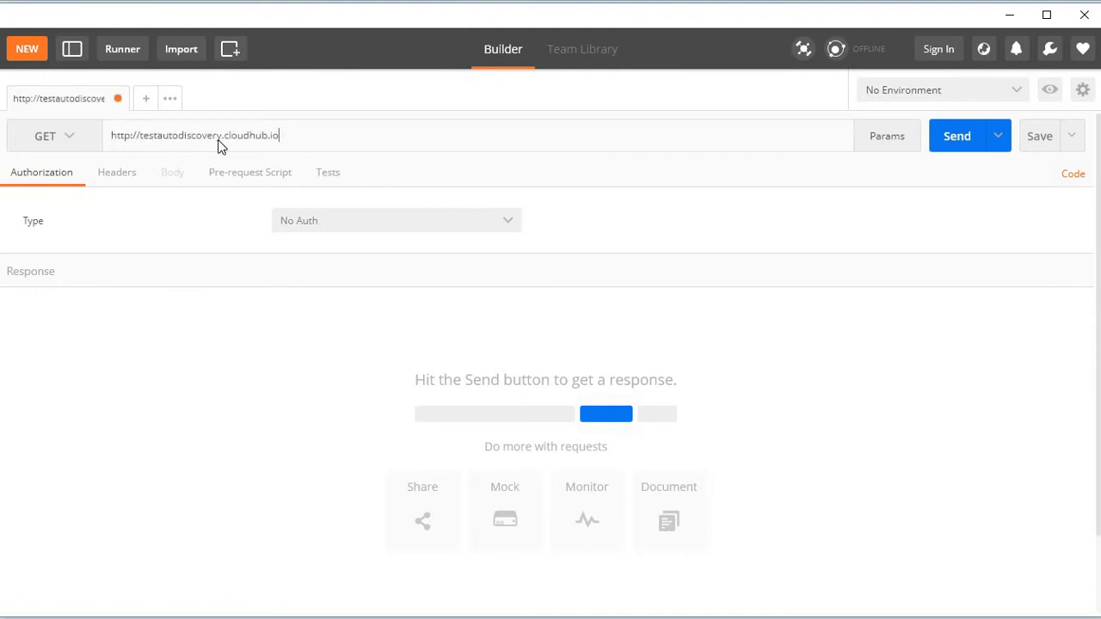
pyautogui.click(956, 136)
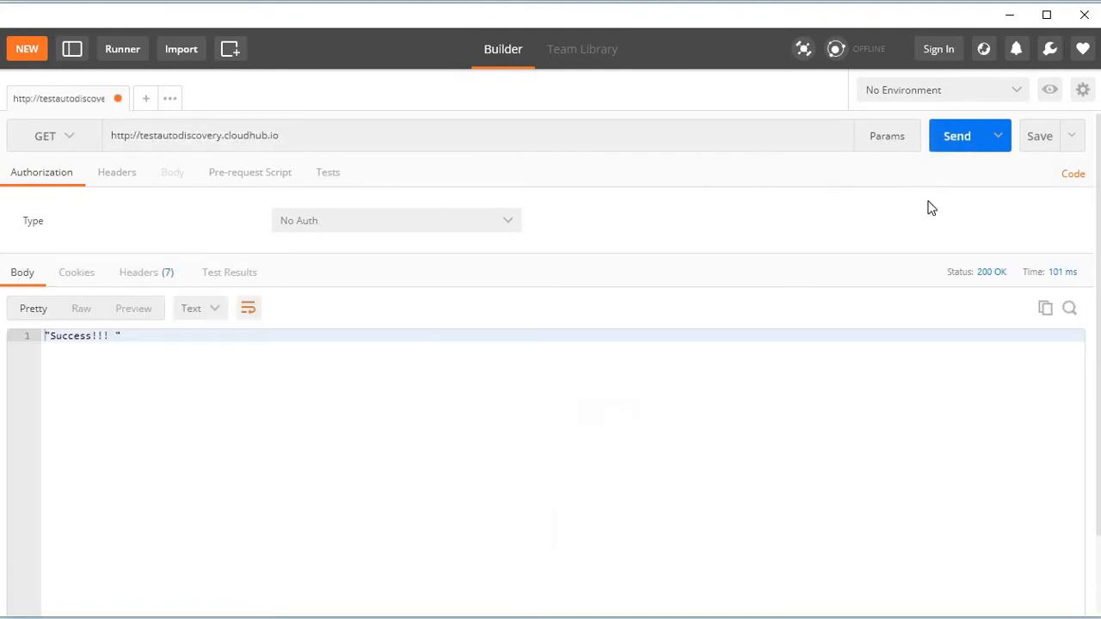
pyautogui.click(958, 136)
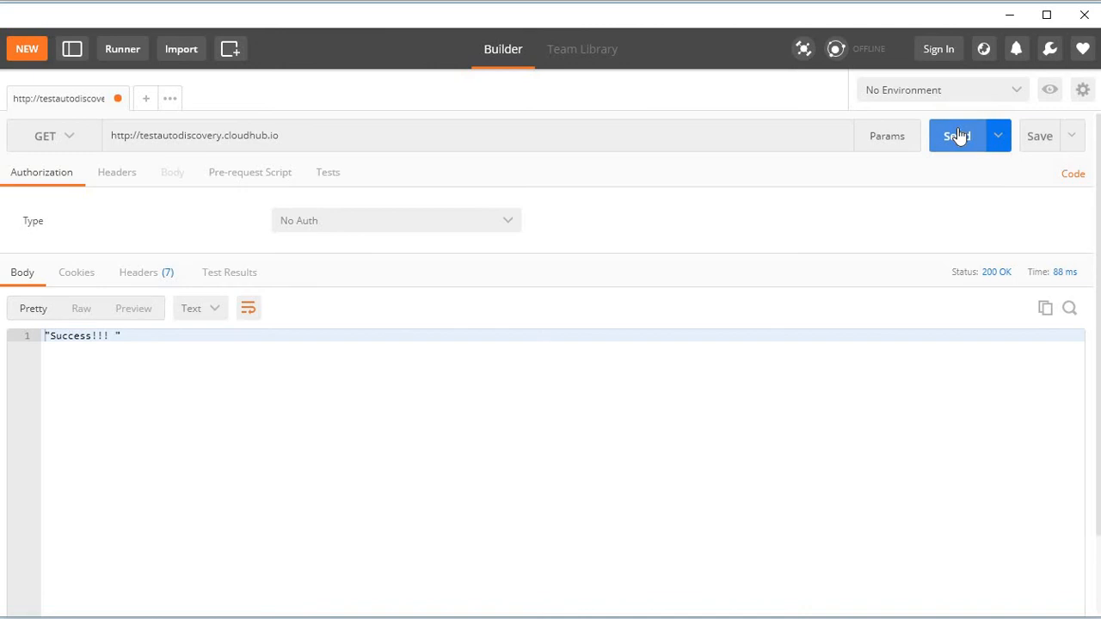
pyautogui.click(957, 136)
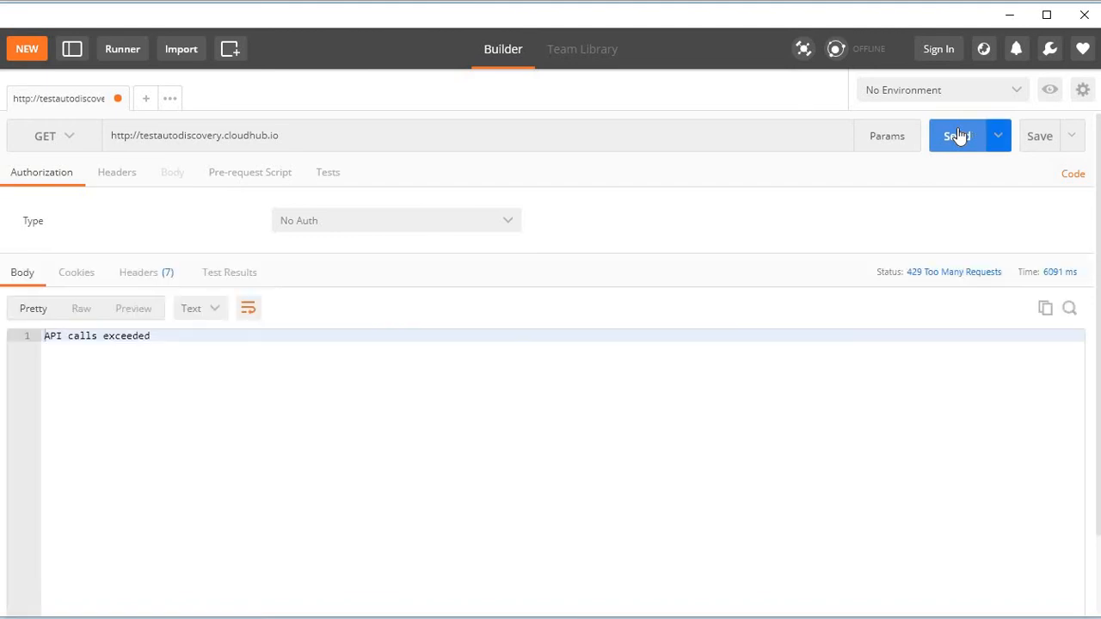
pyautogui.moveTo(925, 288)
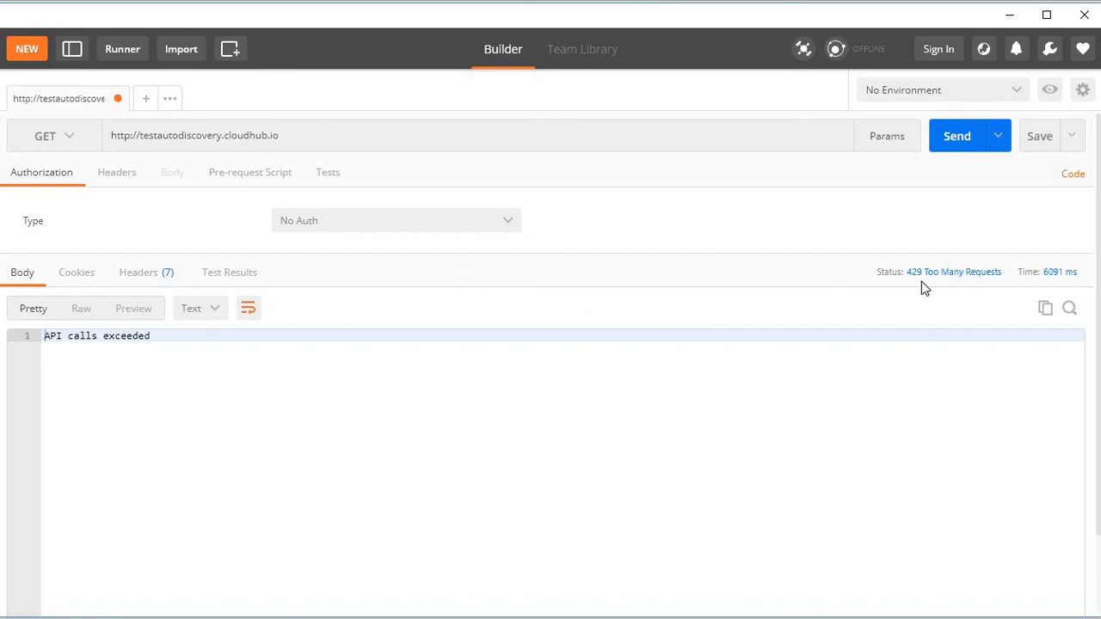
pyautogui.moveTo(961, 284)
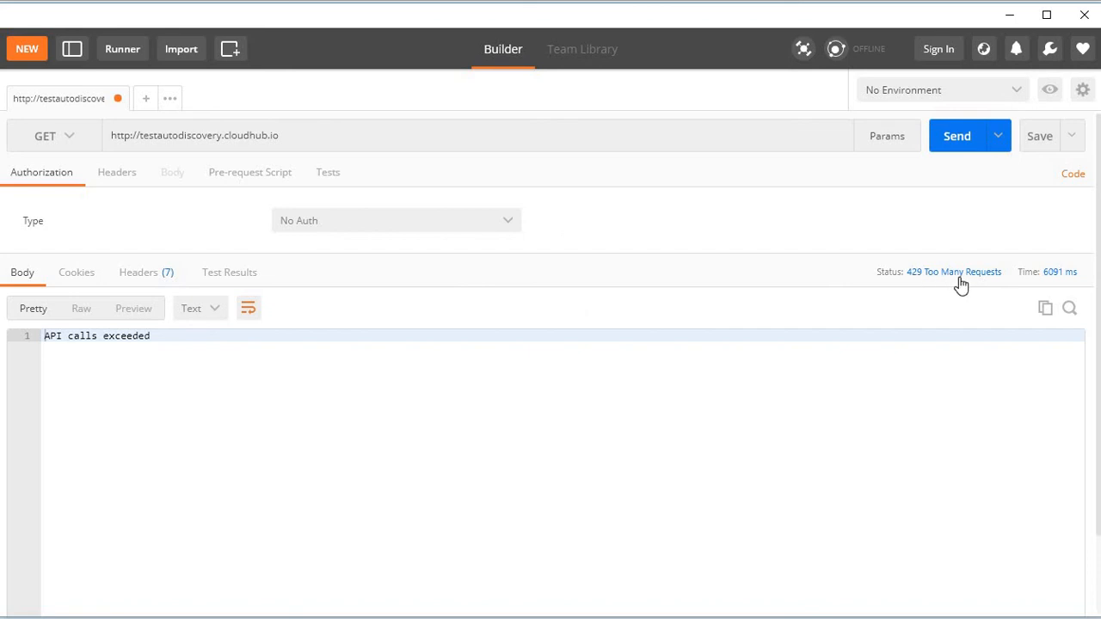
pyautogui.moveTo(997, 292)
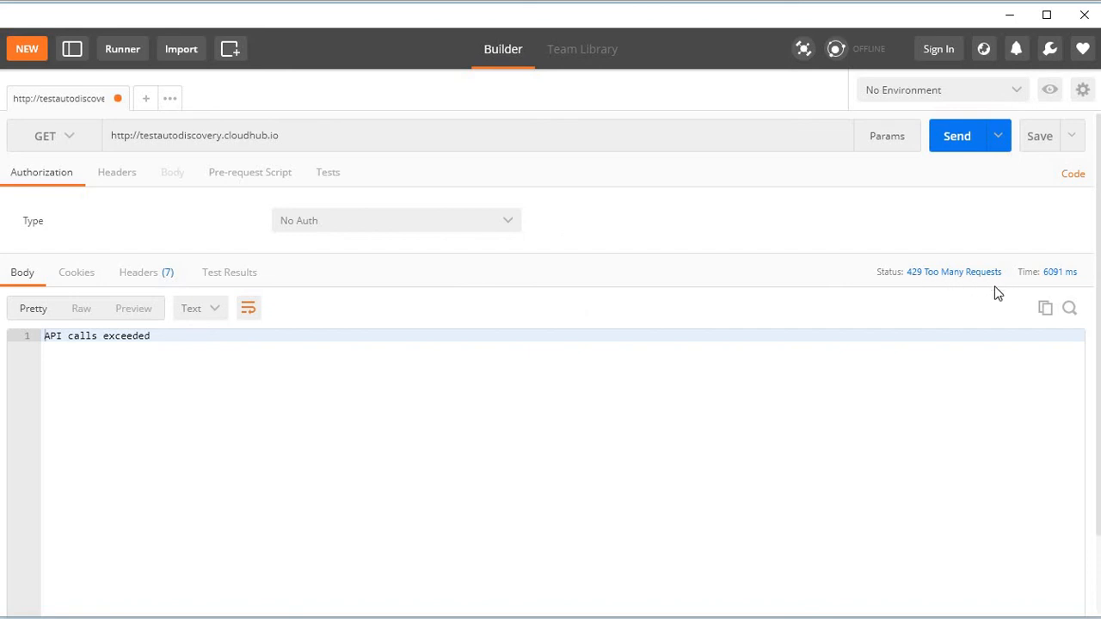
# Step: Show the 429 response headers: x-ratelimit-limit 3, remaining 0, reset 1926
pyautogui.click(138, 272)
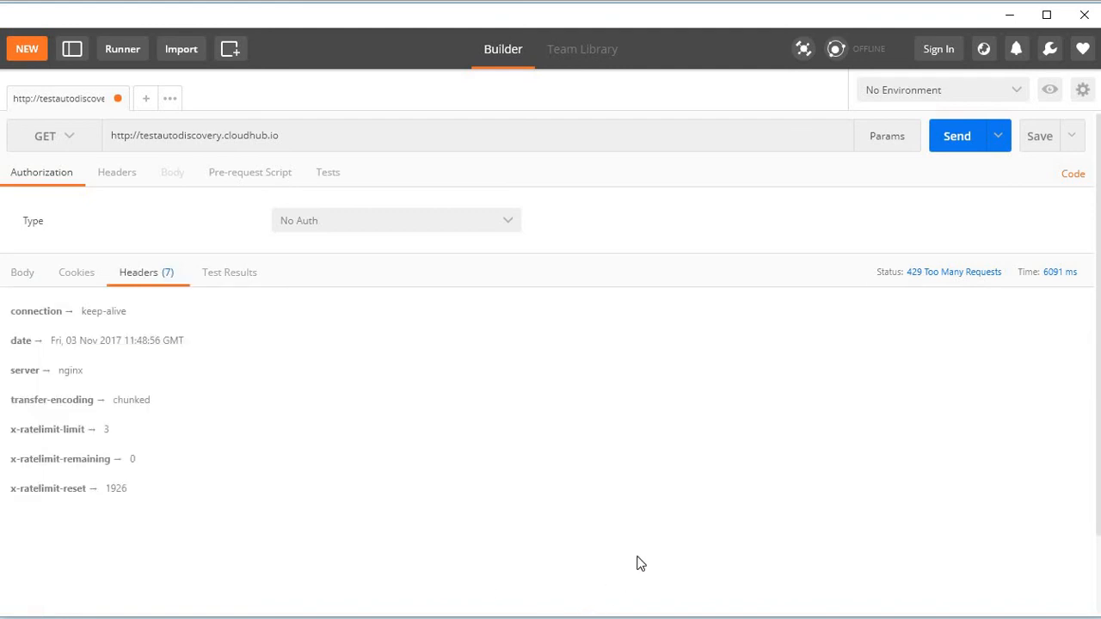
pyautogui.moveTo(86, 434)
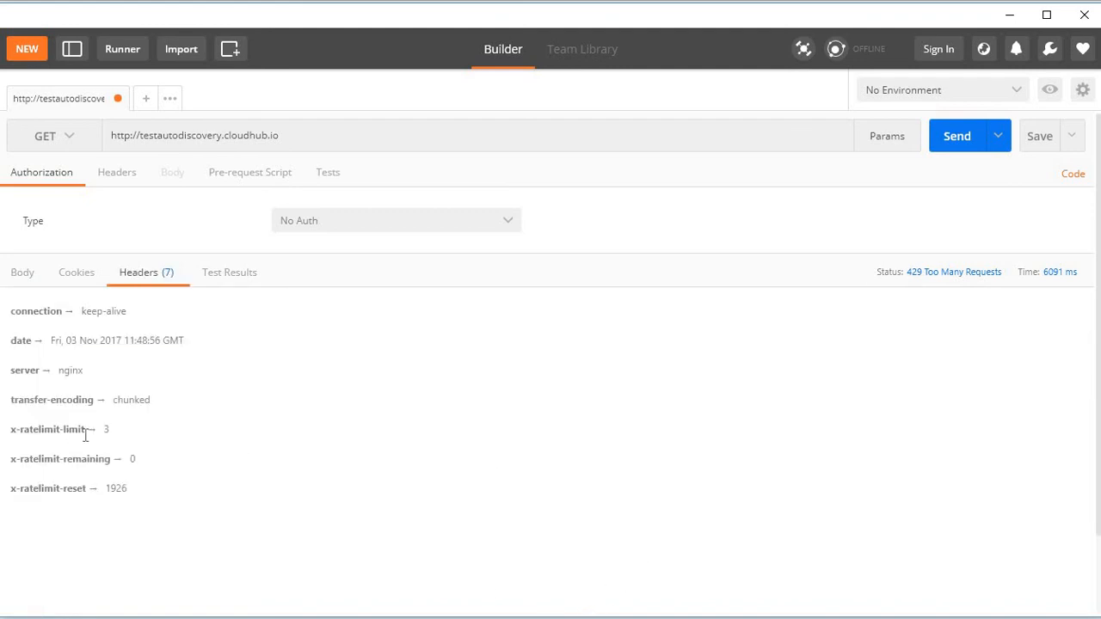
pyautogui.moveTo(62, 467)
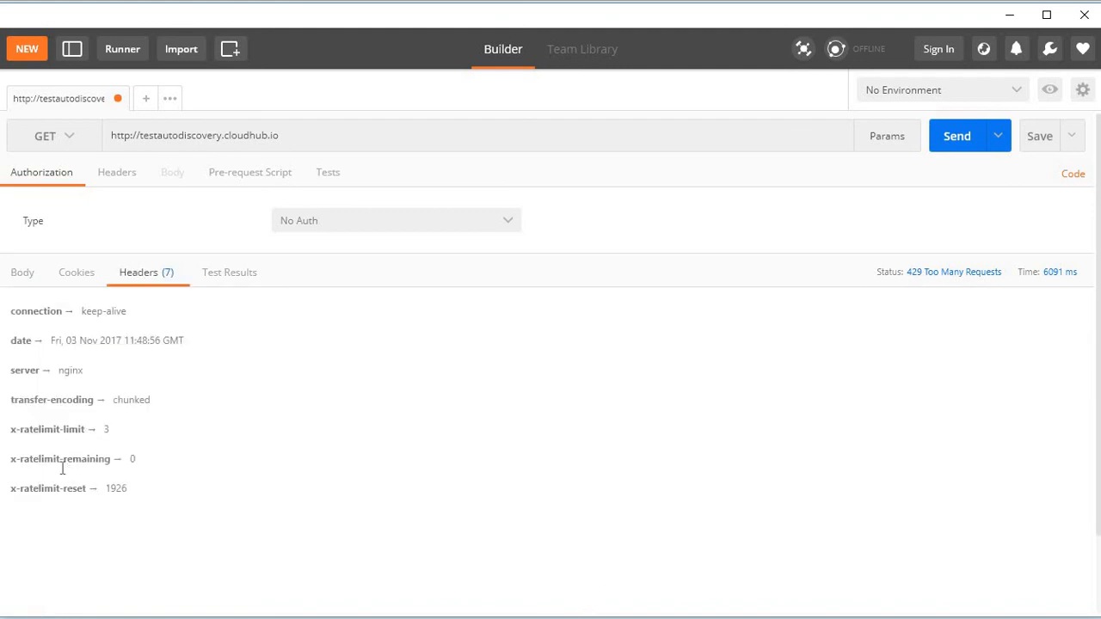
pyautogui.moveTo(60, 510)
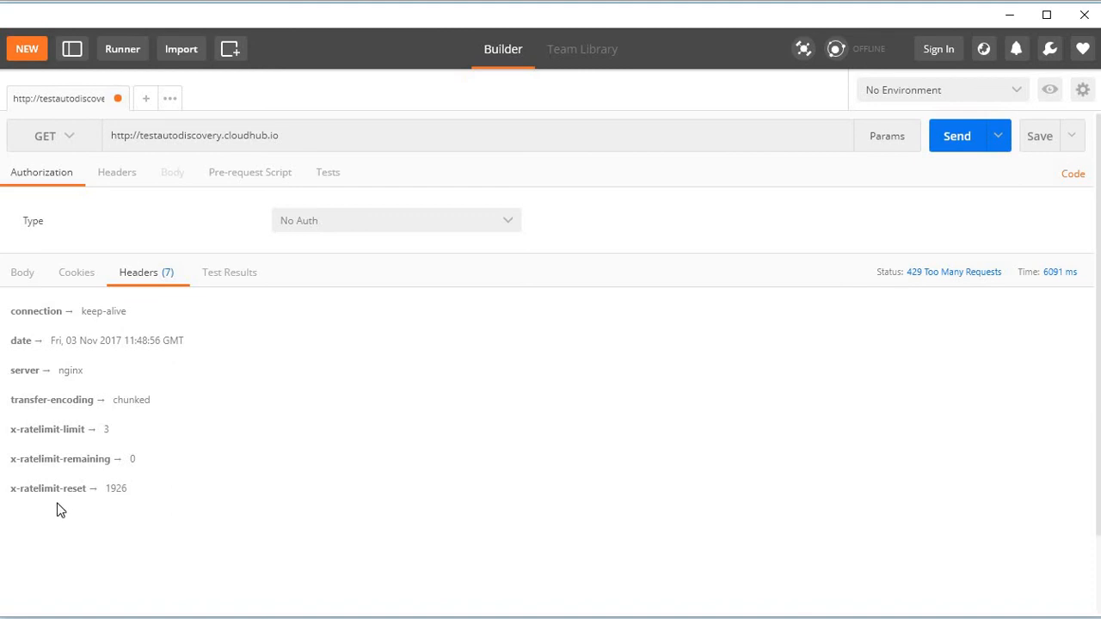
pyautogui.moveTo(144, 491)
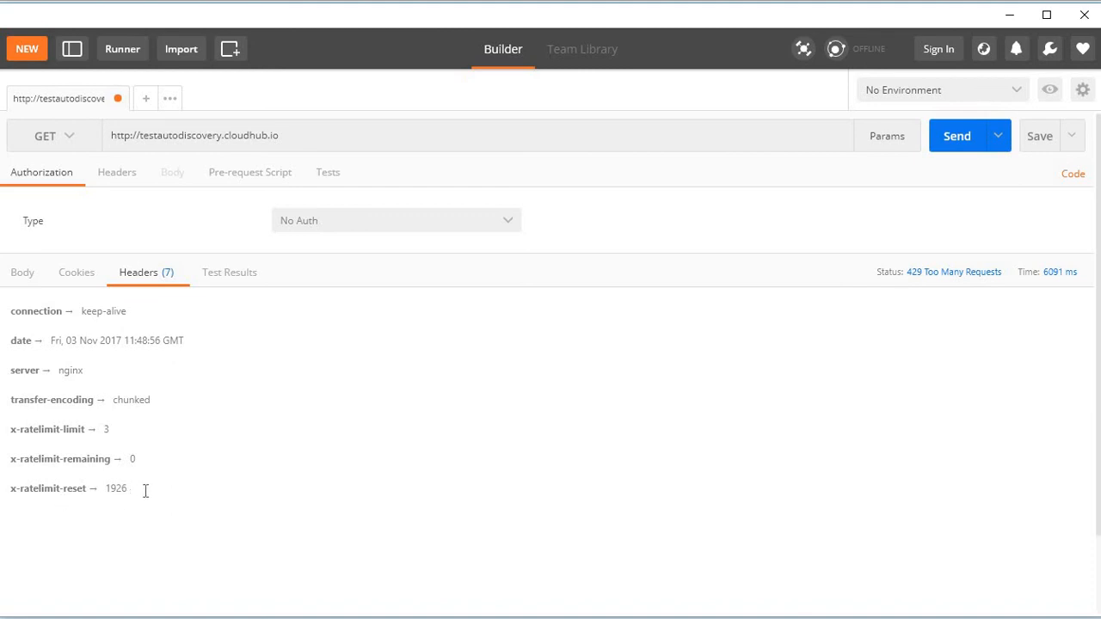
pyautogui.moveTo(12, 459); pyautogui.dragTo(127, 488)
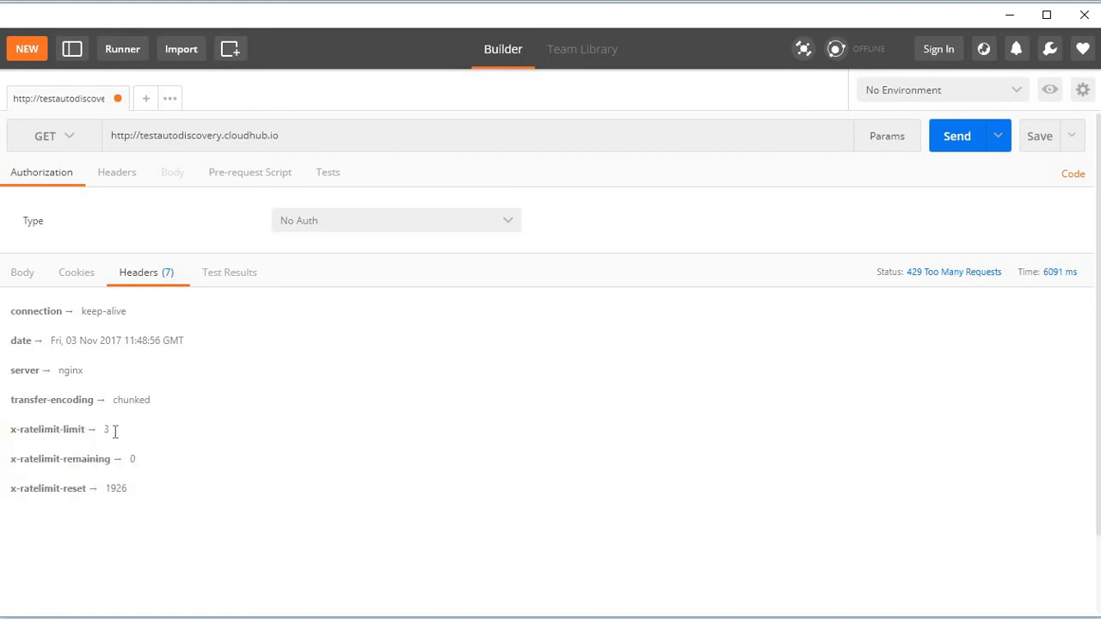
pyautogui.moveTo(148, 462)
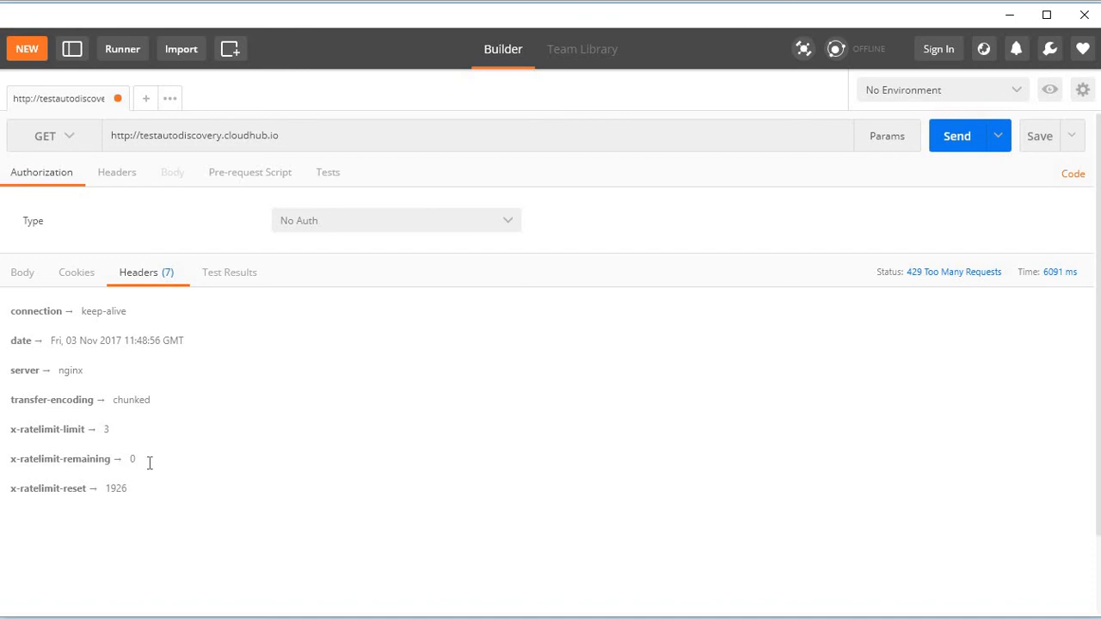
pyautogui.moveTo(967, 151)
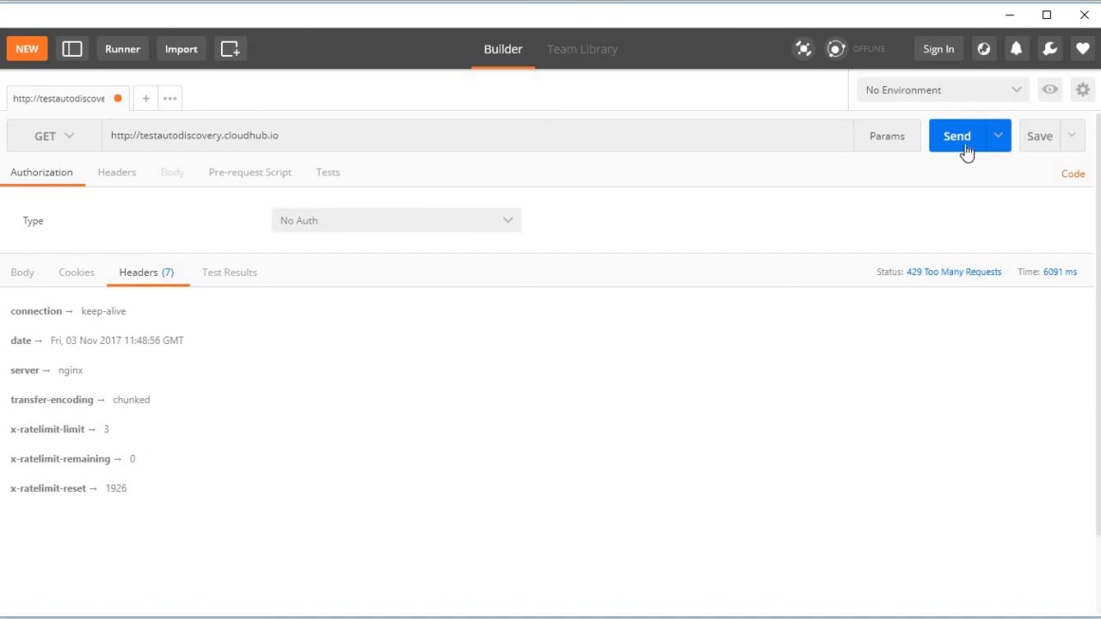
# Step: Resend the GET four times after reset, watching x-ratelimit-remaining drop from 2 to 1
pyautogui.click(957, 136)
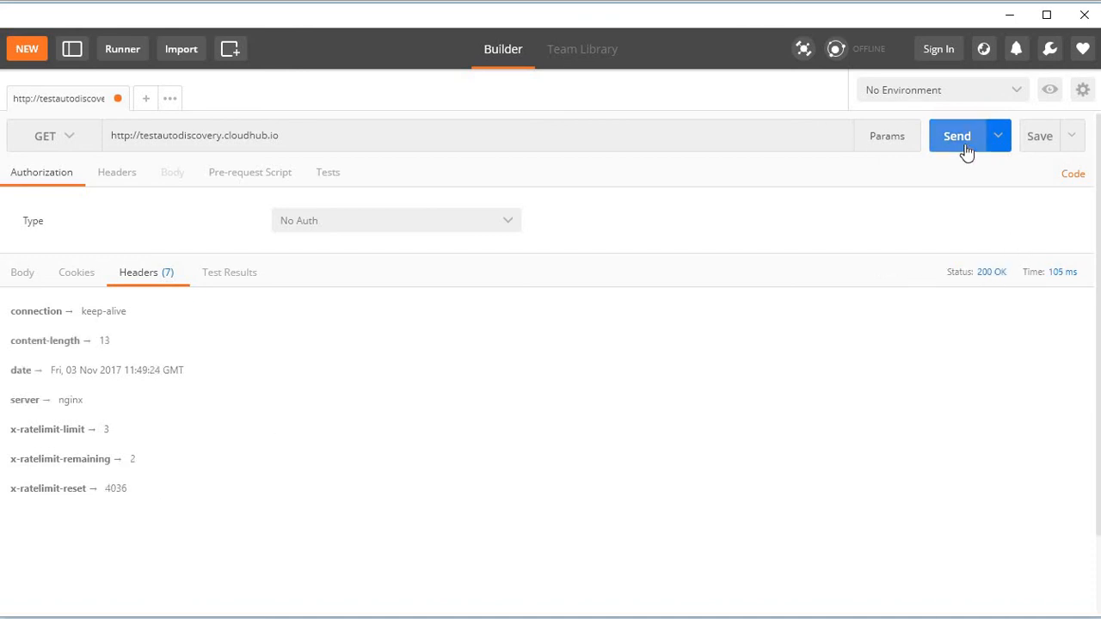
pyautogui.click(958, 136)
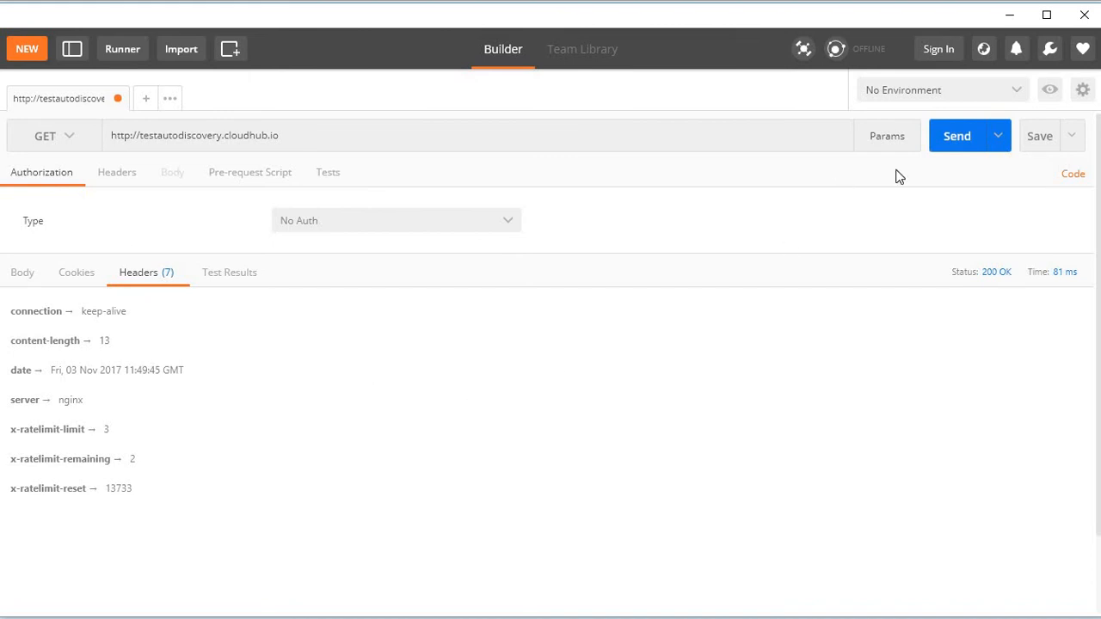
pyautogui.click(956, 136)
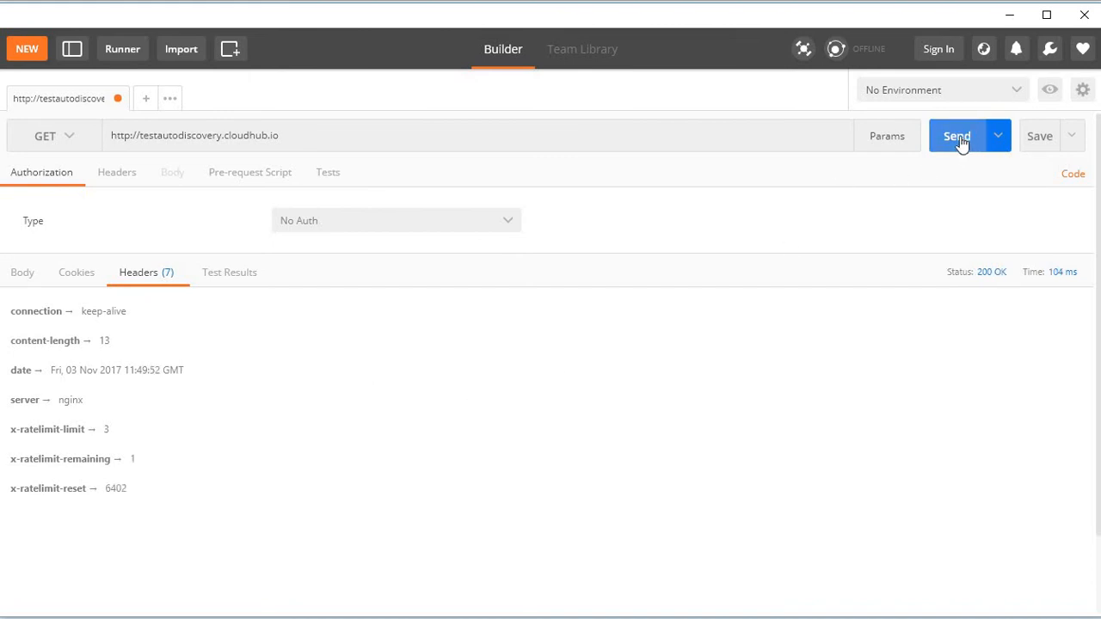
pyautogui.click(957, 136)
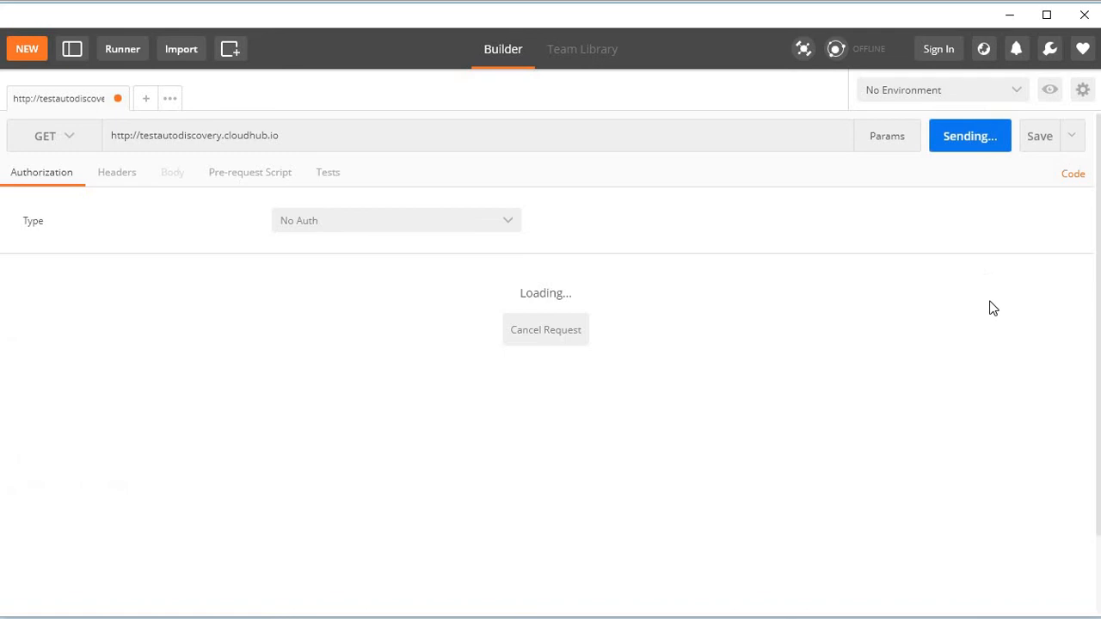